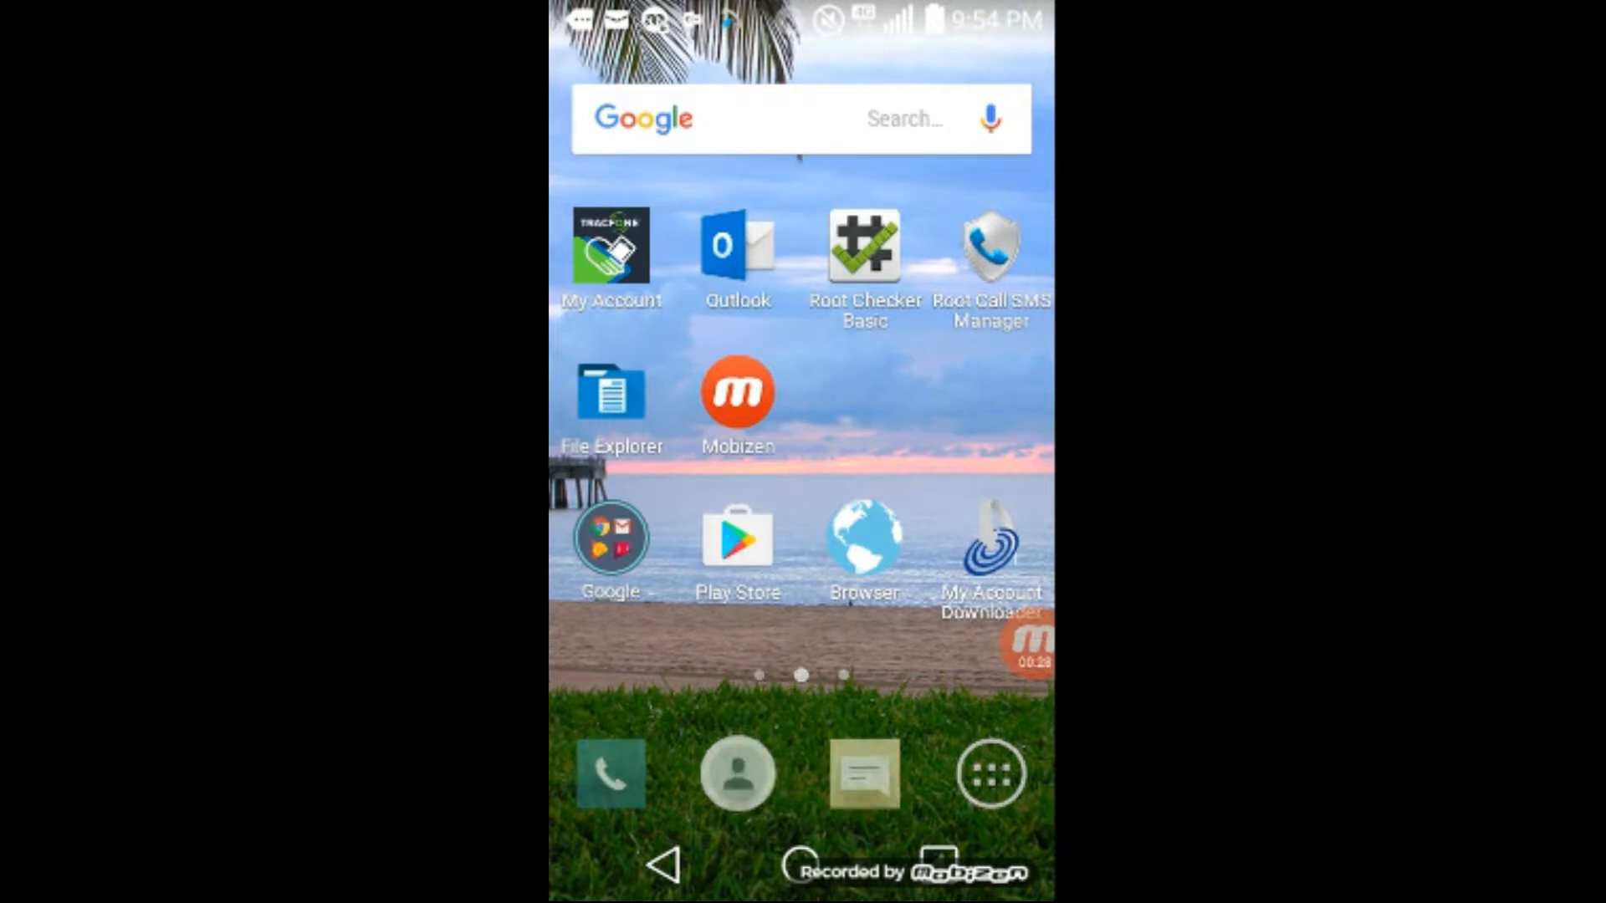
# Open the app drawer and swipe to the page showing Calculator.
pyautogui.click(989, 773)
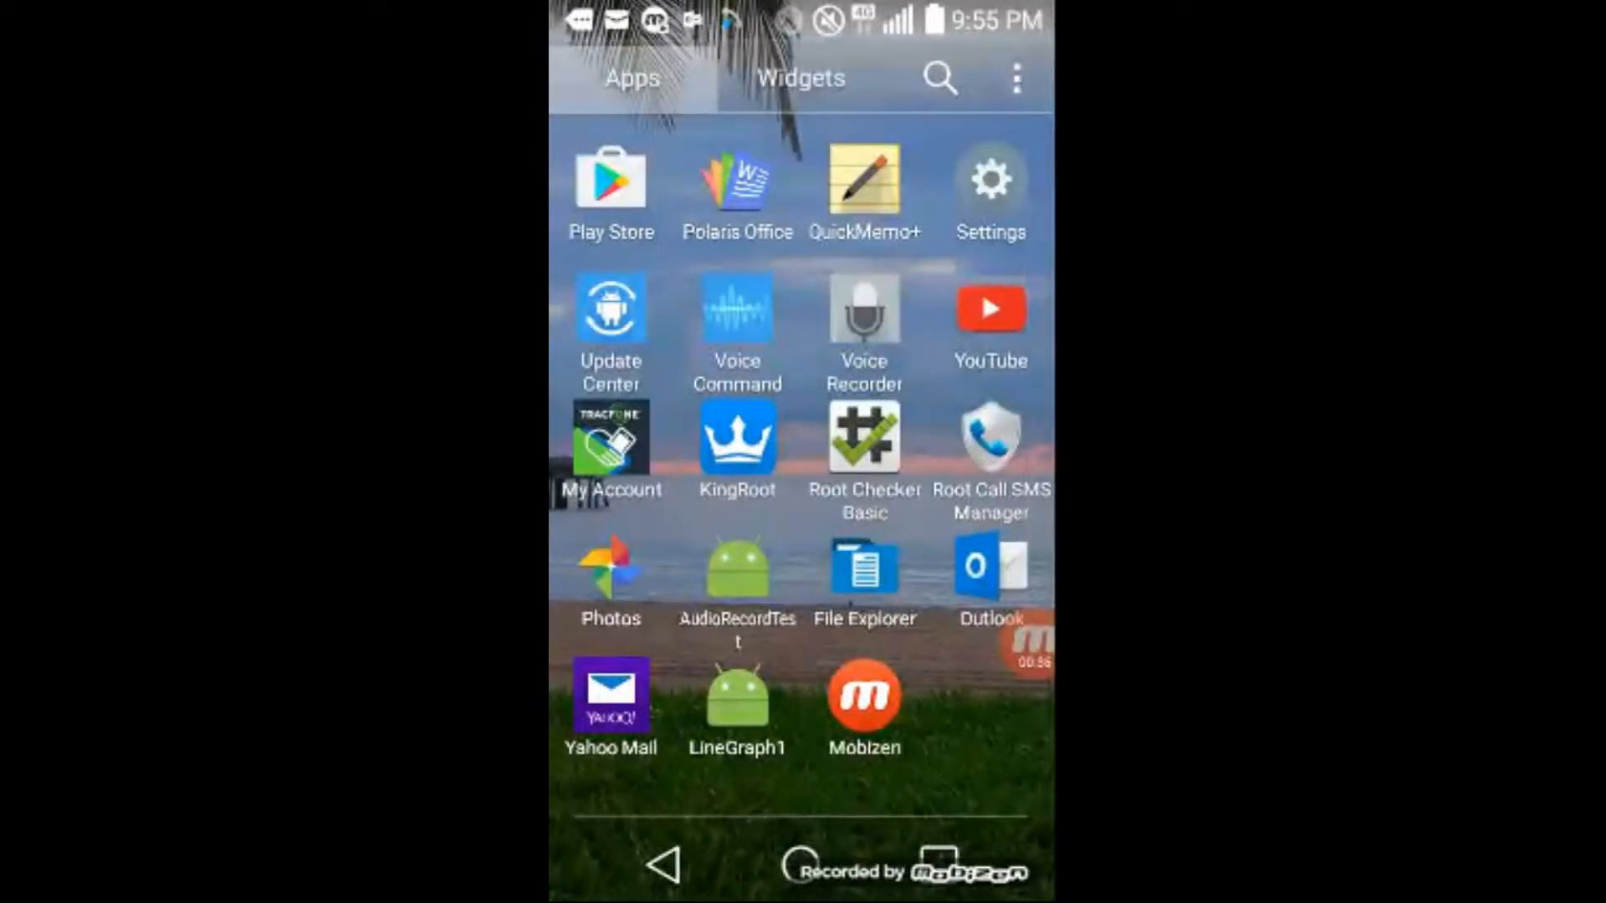
pyautogui.hscroll(-3)
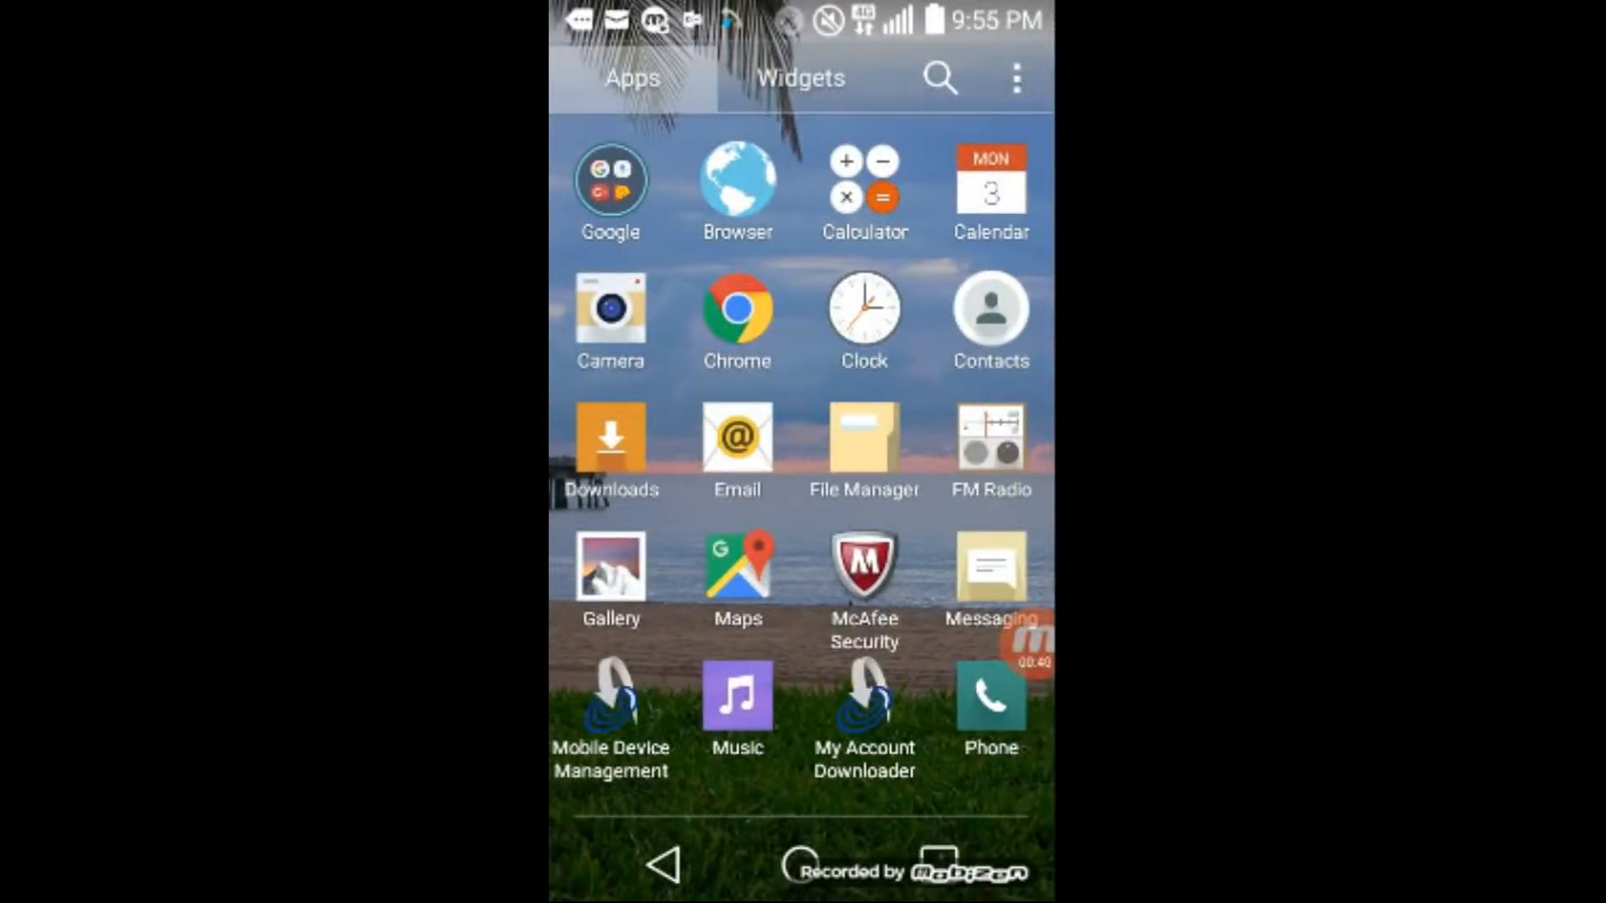
# Drag Calculator from the app drawer onto the home screen and launch it.
pyautogui.click(863, 193)
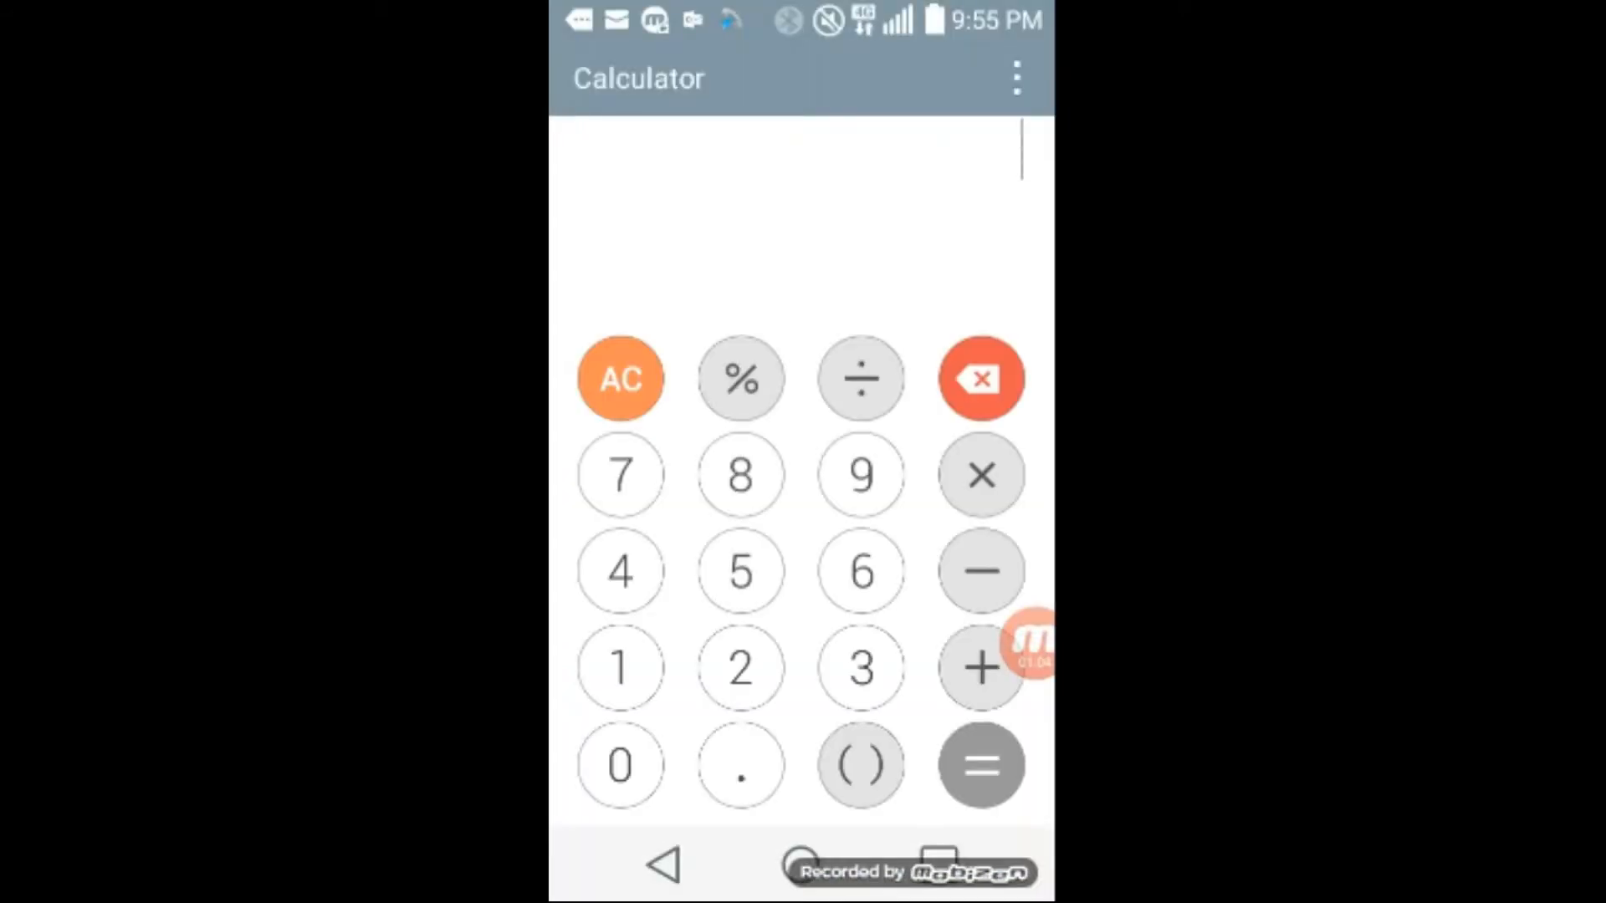
# Enter 5− in Calculator, then return to the home screen.
pyautogui.click(739, 571)
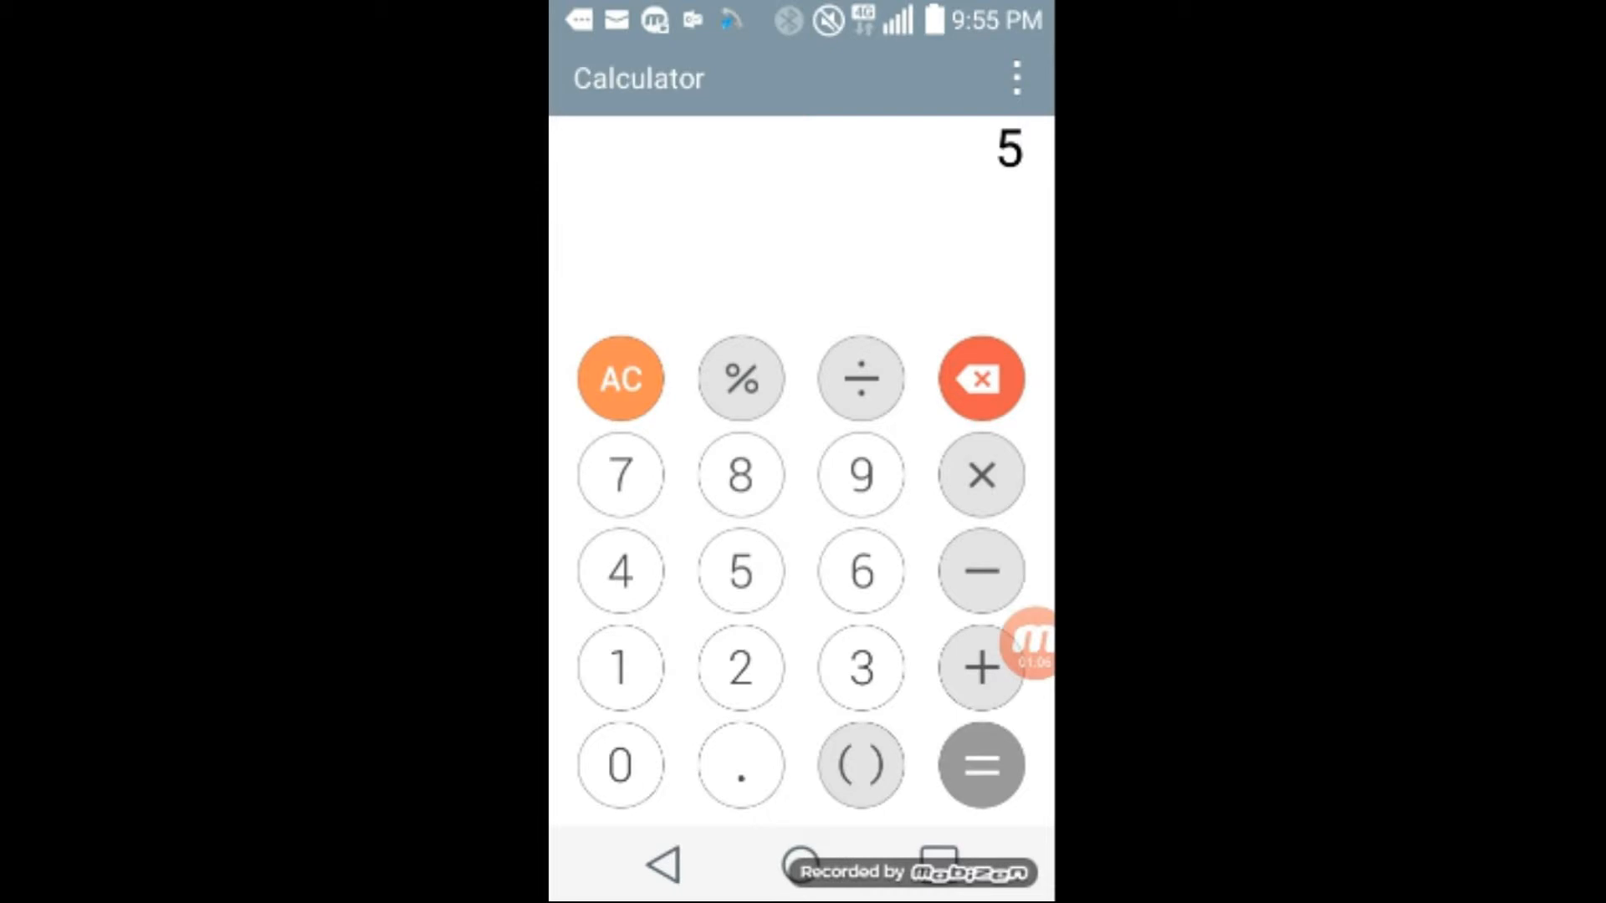
pyautogui.click(979, 570)
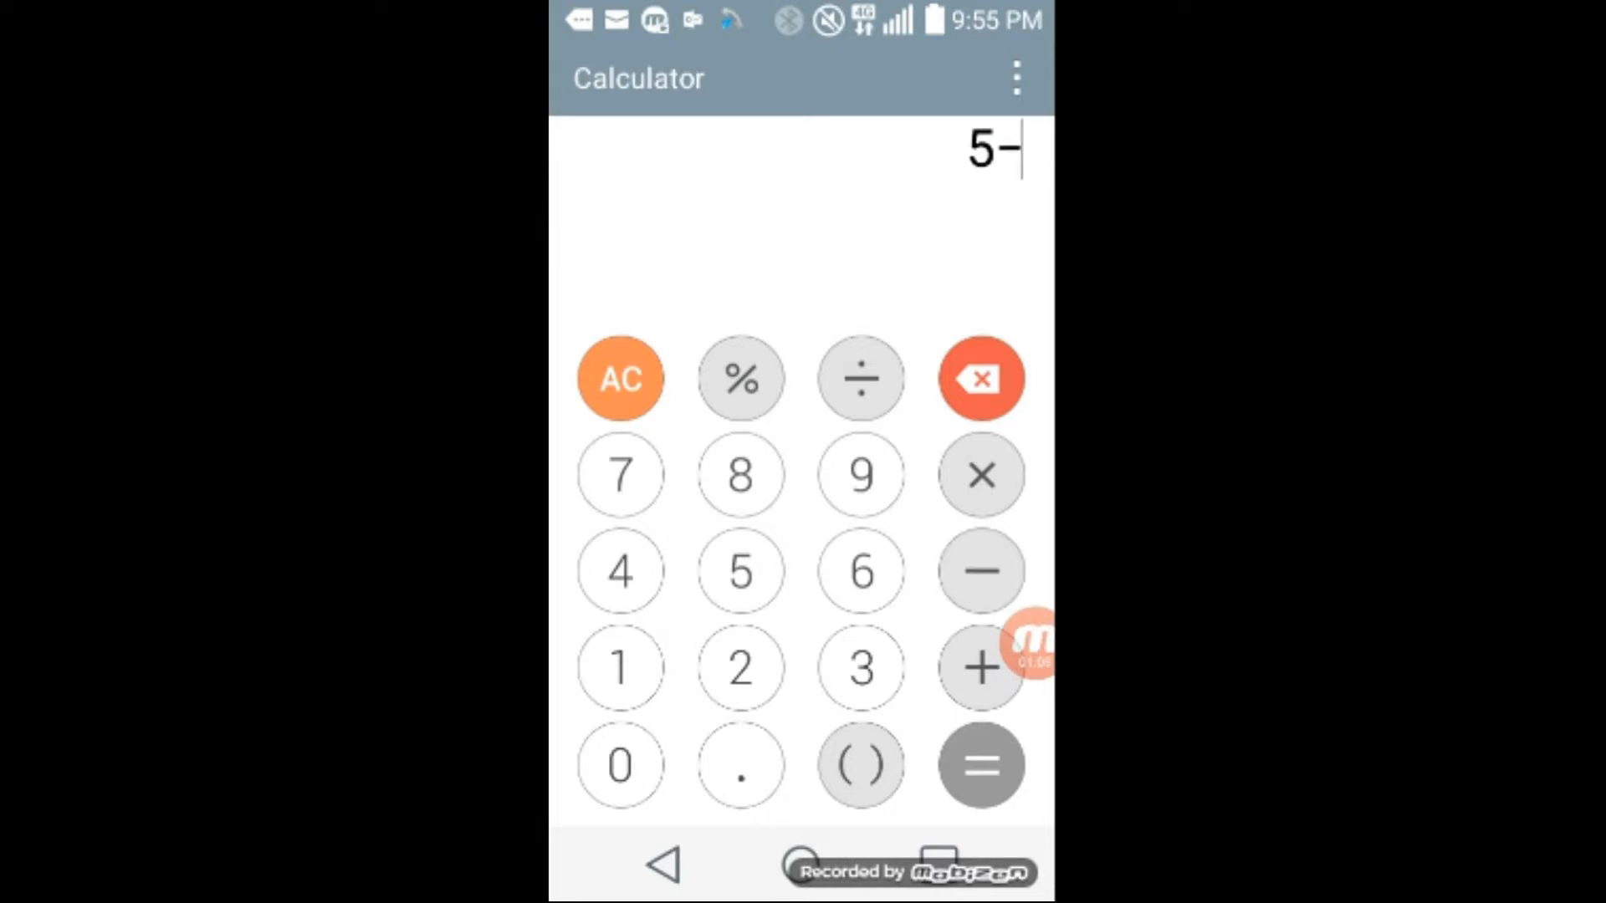
pyautogui.click(861, 474)
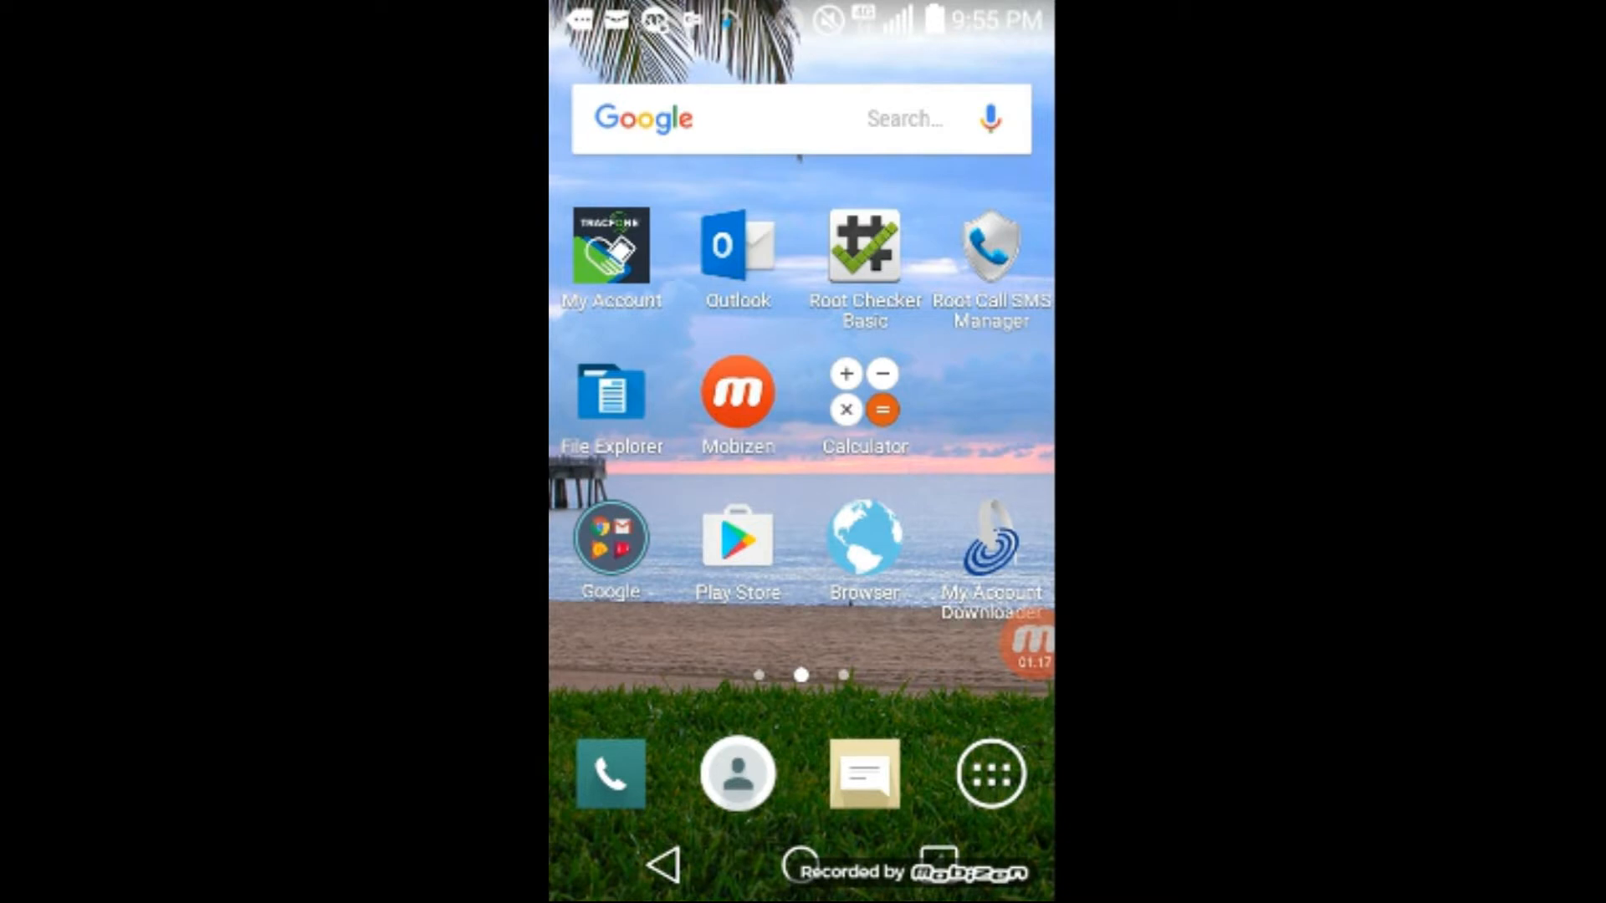
# Drag the Calculator shortcut beside Mobizen to Remove.
pyautogui.click(863, 405)
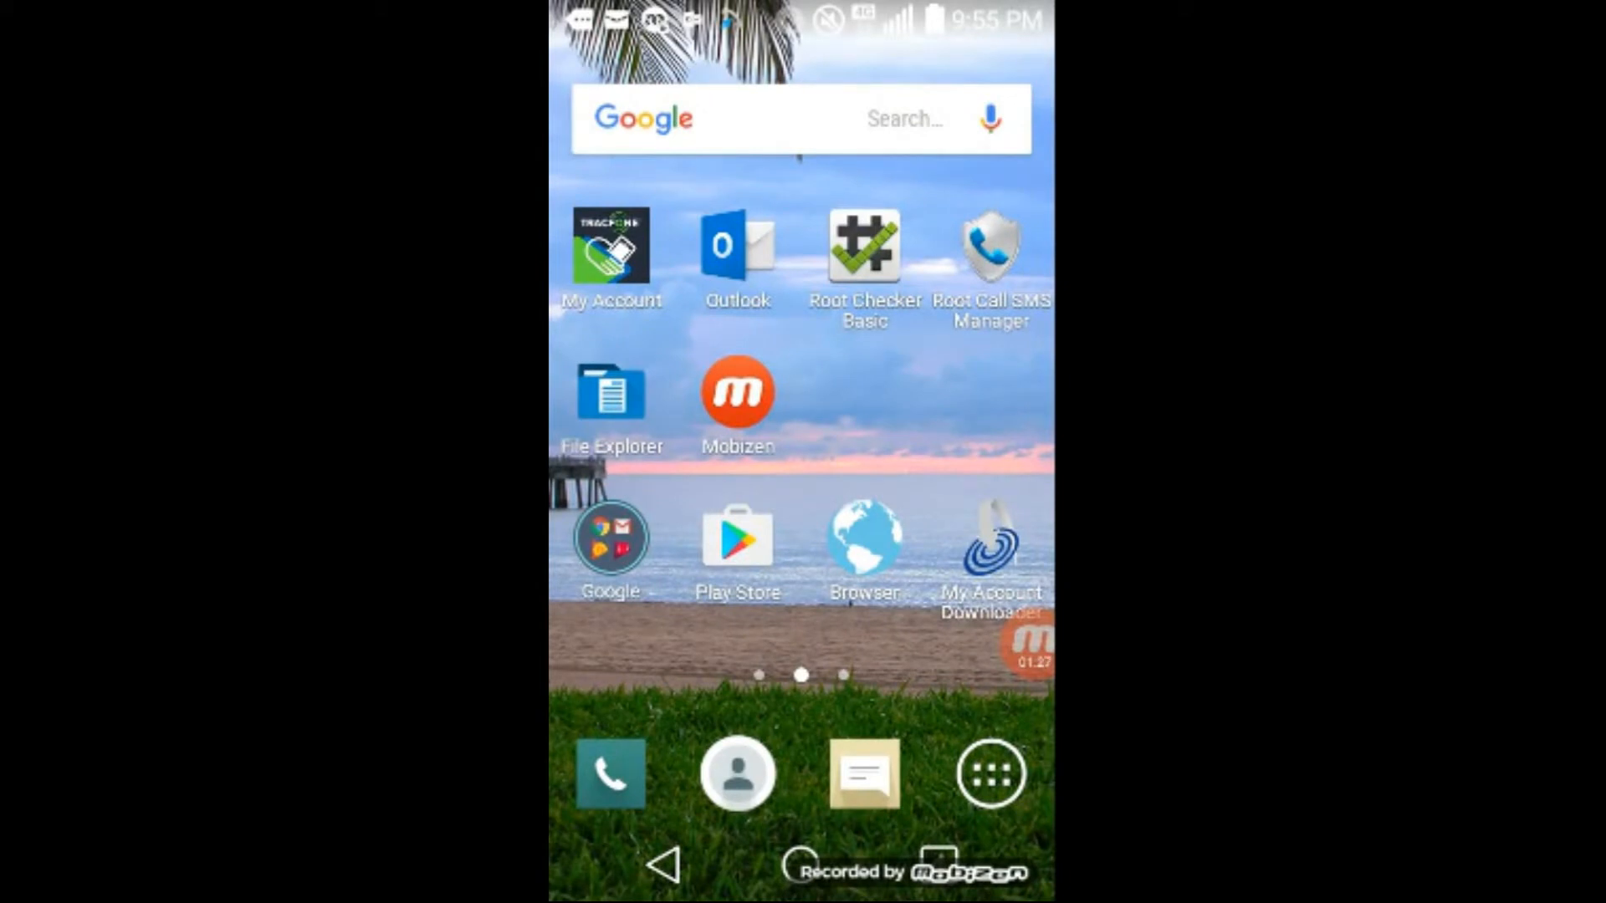
# Pick up Calculator from the app drawer and carry it to the third home page.
pyautogui.click(990, 772)
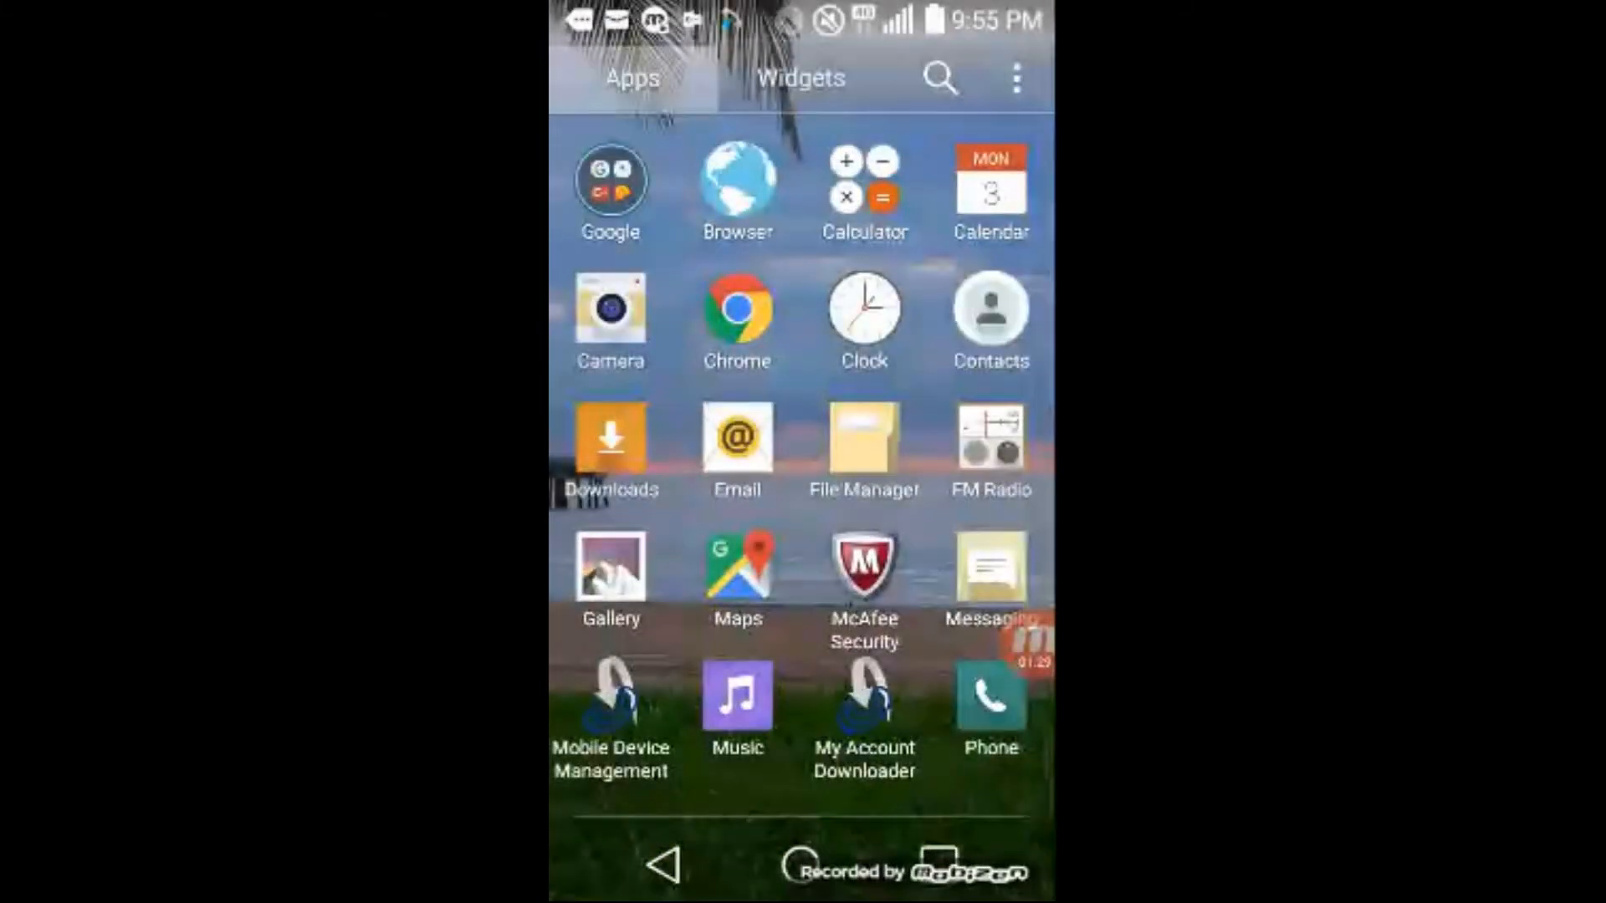
pyautogui.click(864, 192)
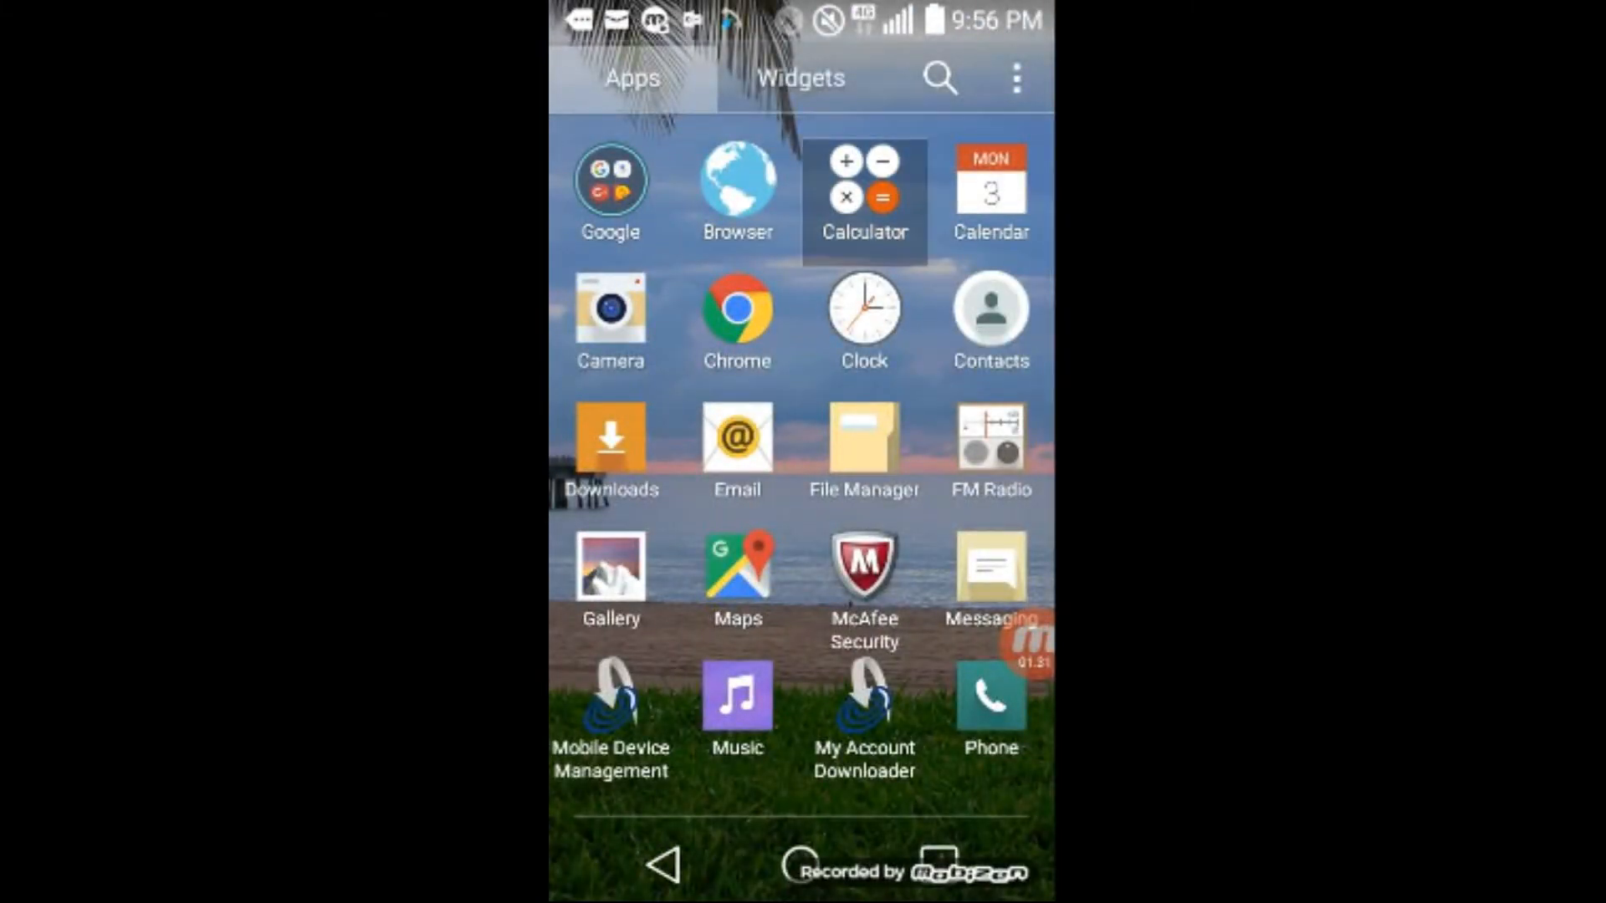
pyautogui.click(863, 195)
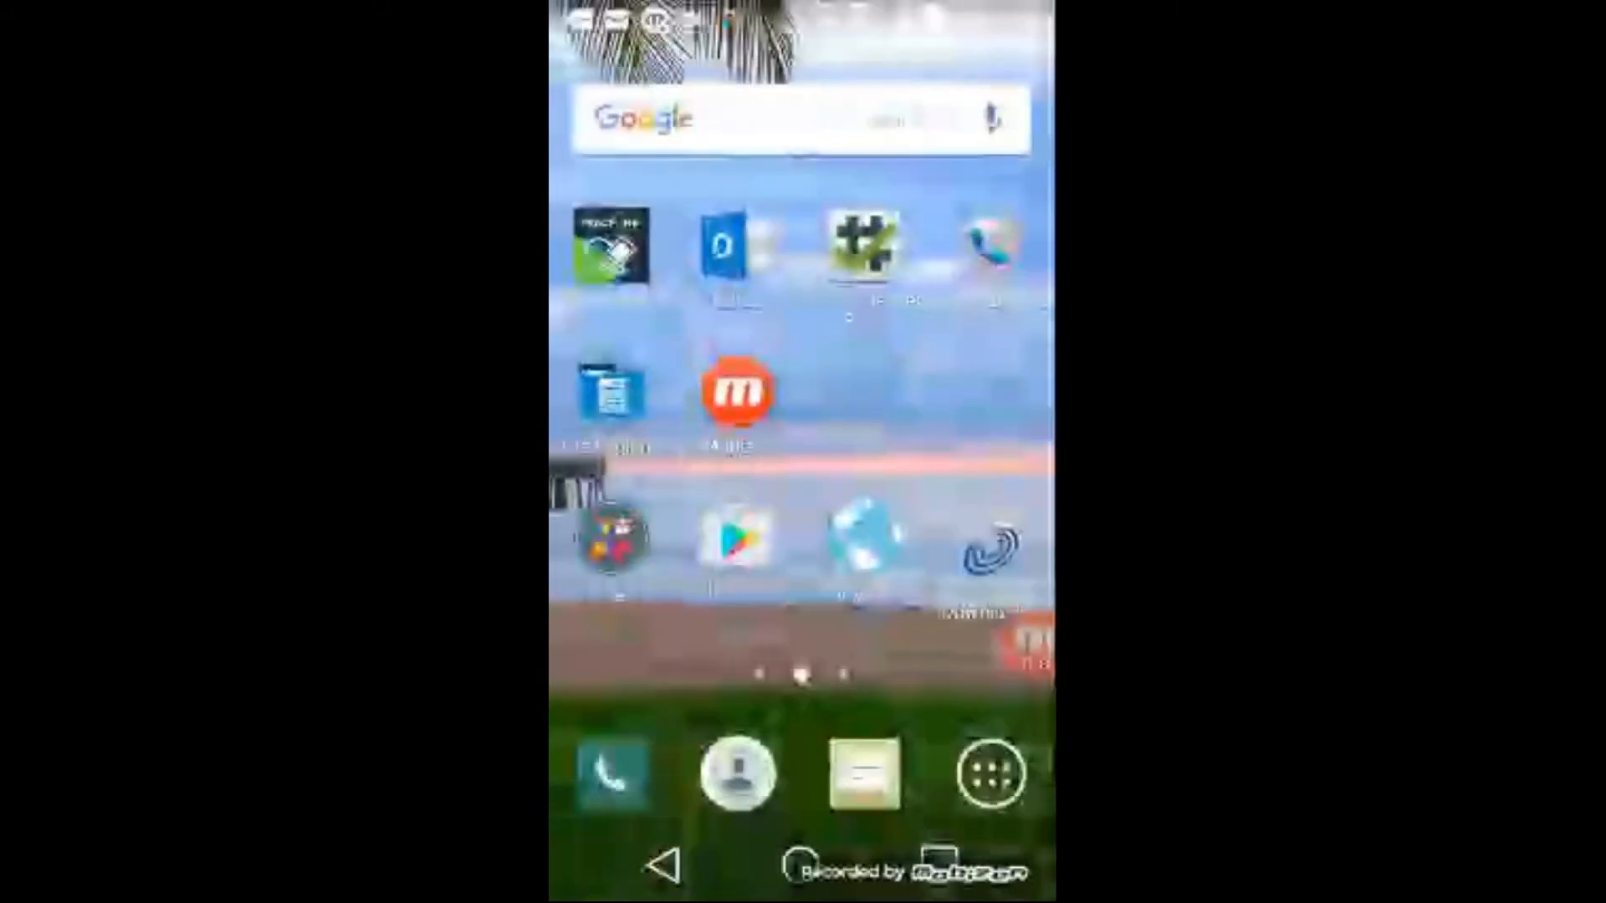
pyautogui.hscroll(-3)
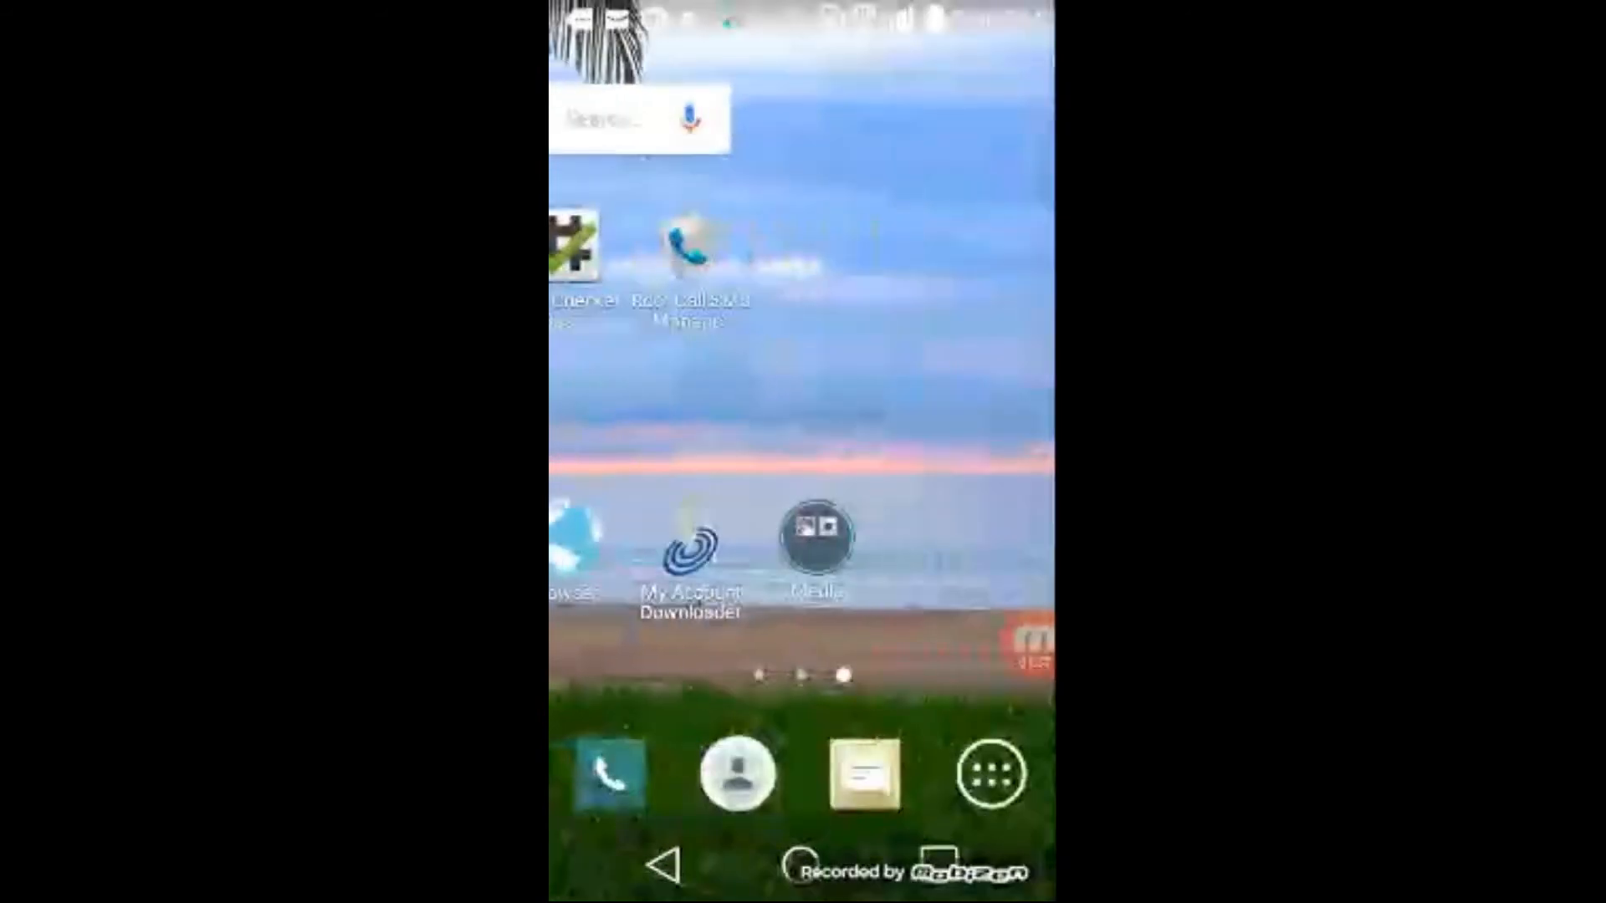